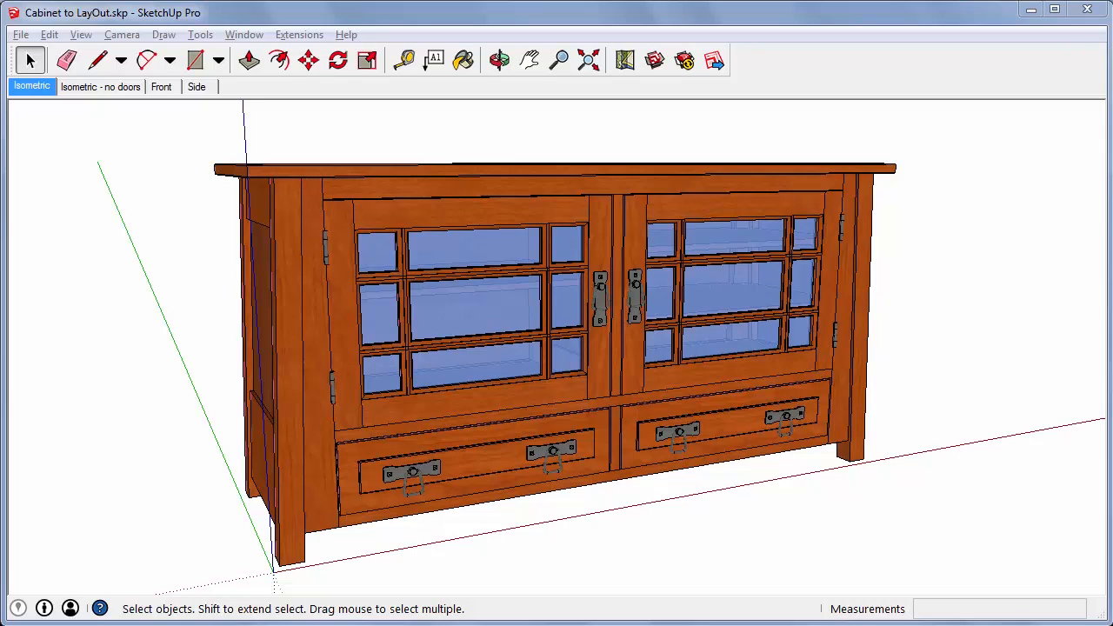
Hide the Doors layer in TV Cabinet 1 and TV Cabinet 2 to reveal the shelves.
left_click_drag(556, 348, 957, 534)
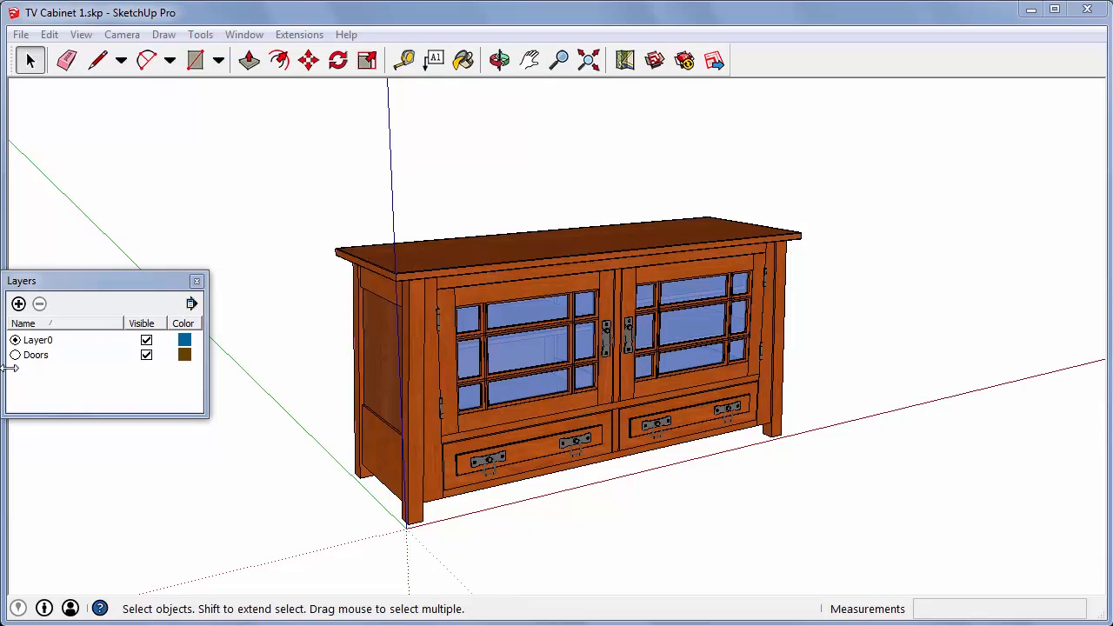
left_click(146, 355)
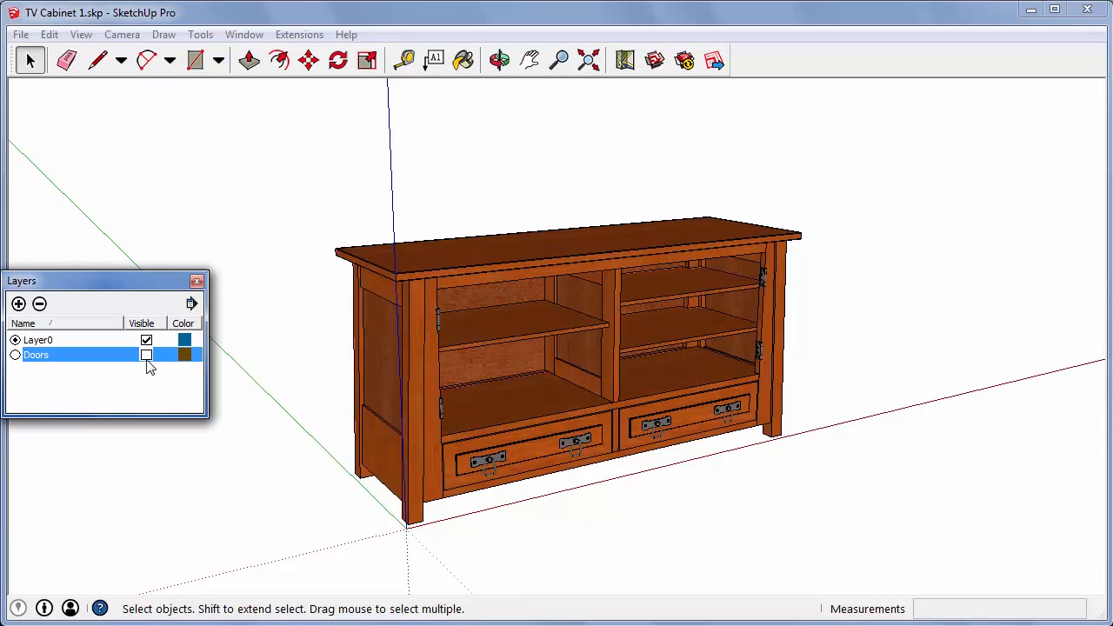
left_click(146, 355)
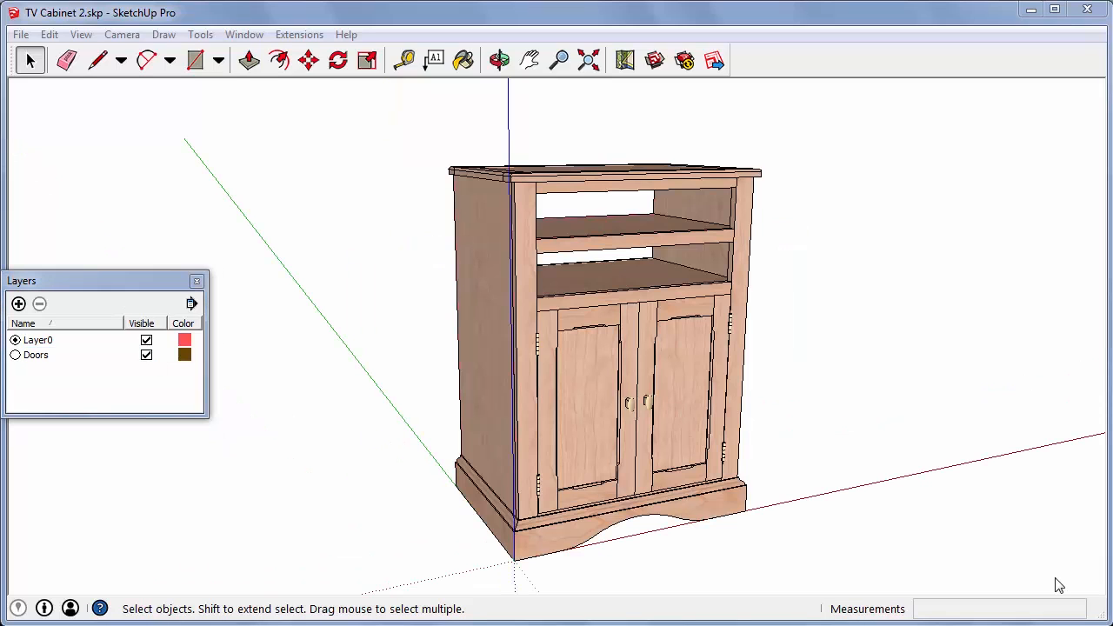
mouse_move(539, 519)
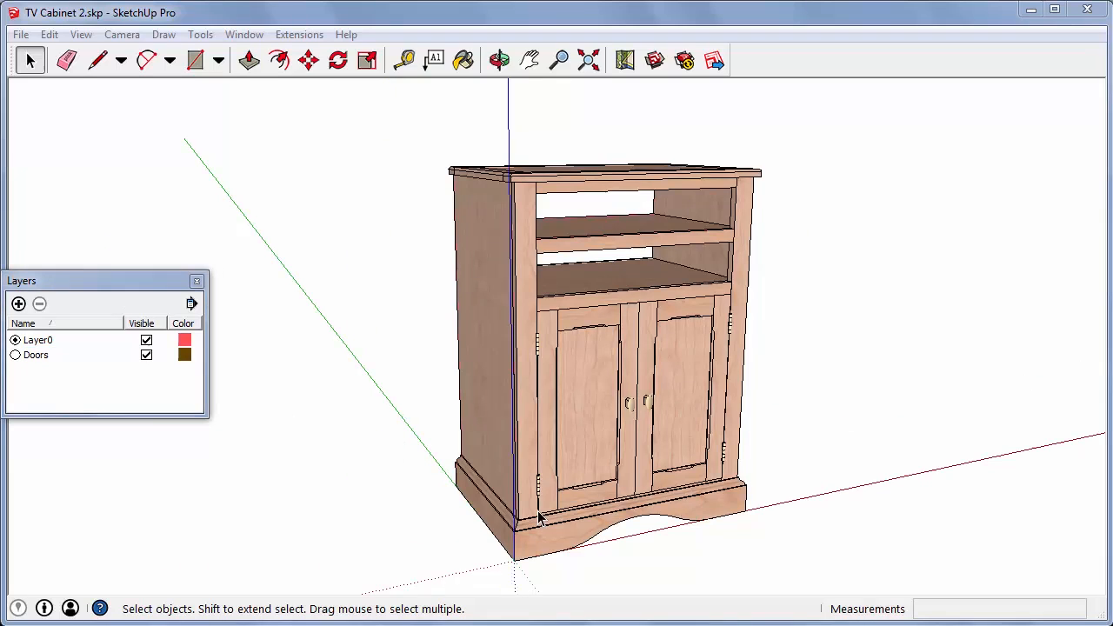
left_click(146, 354)
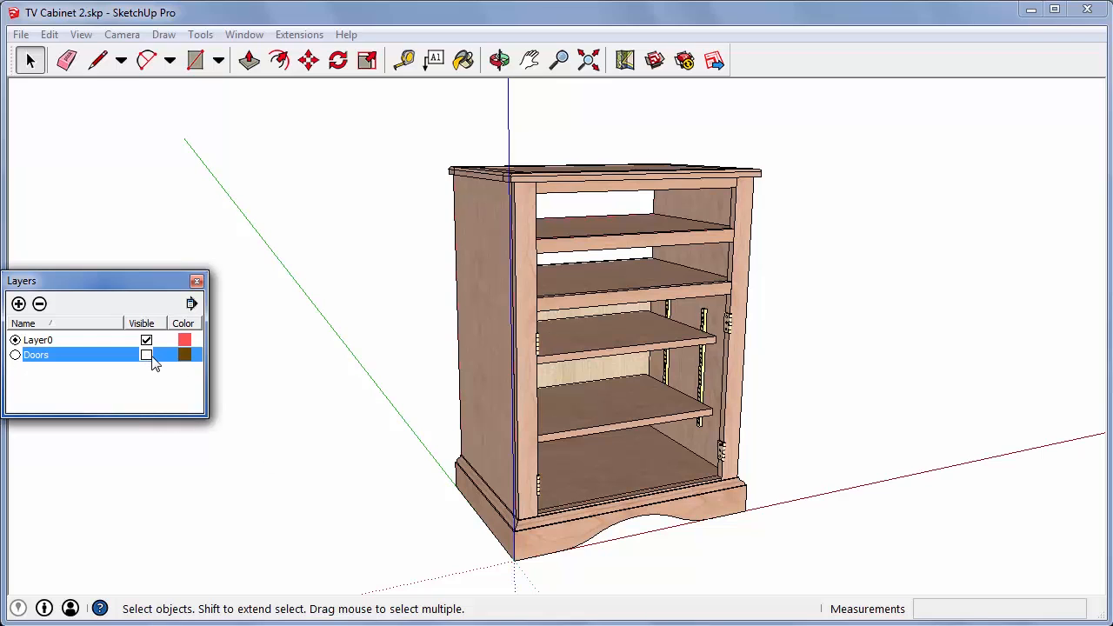
left_click(146, 355)
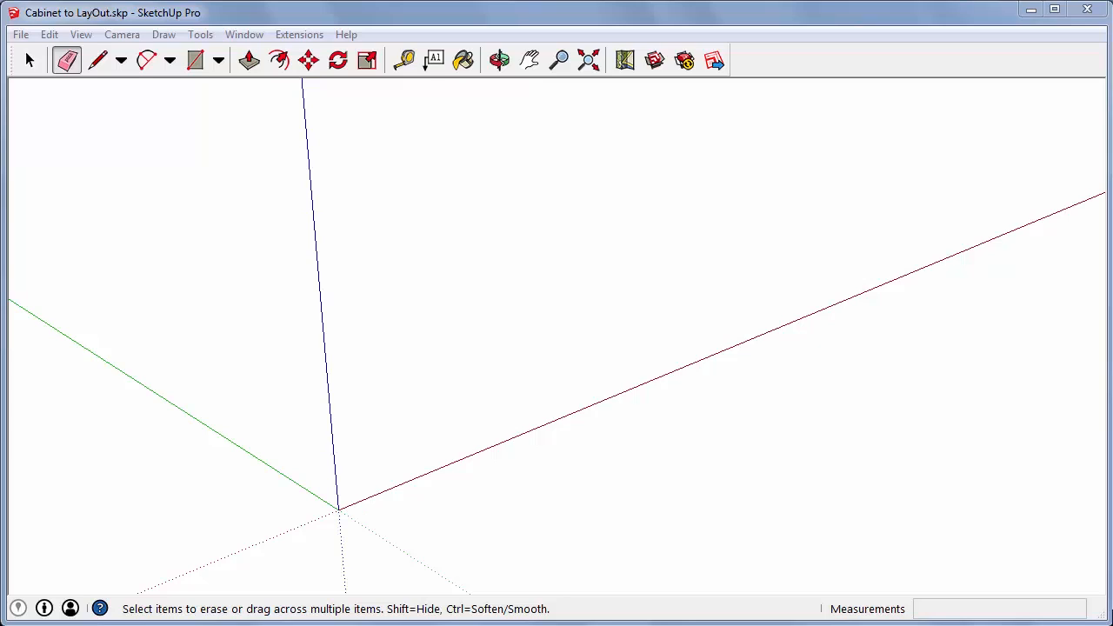
Erase the cabinet from Cabinet to LayOut.skp, leaving only the axes.
left_click(308, 60)
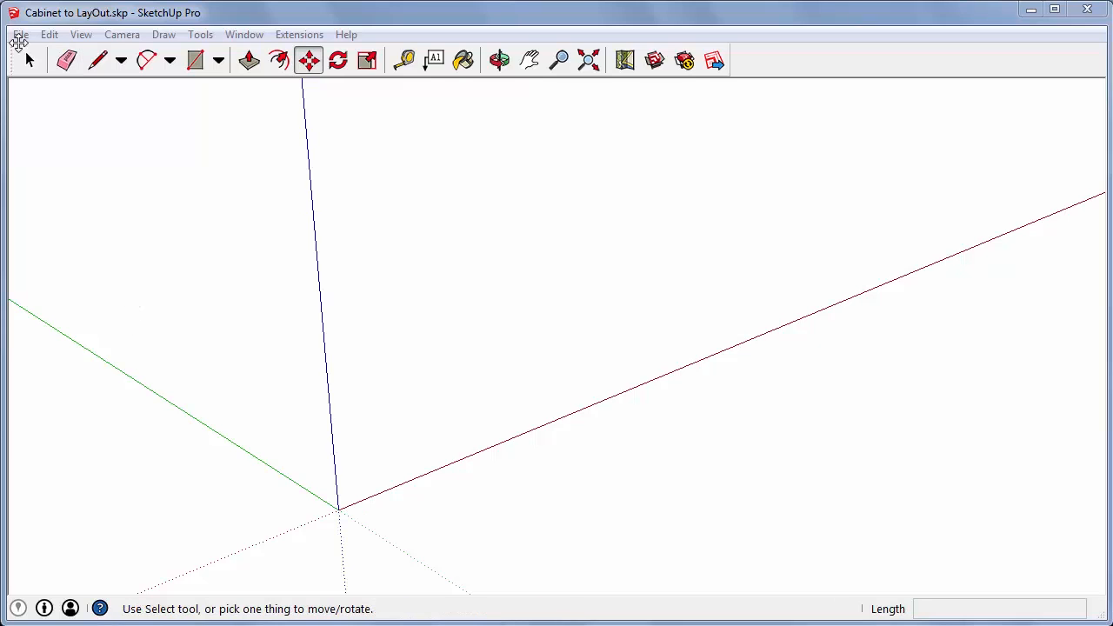
left_click(20, 34)
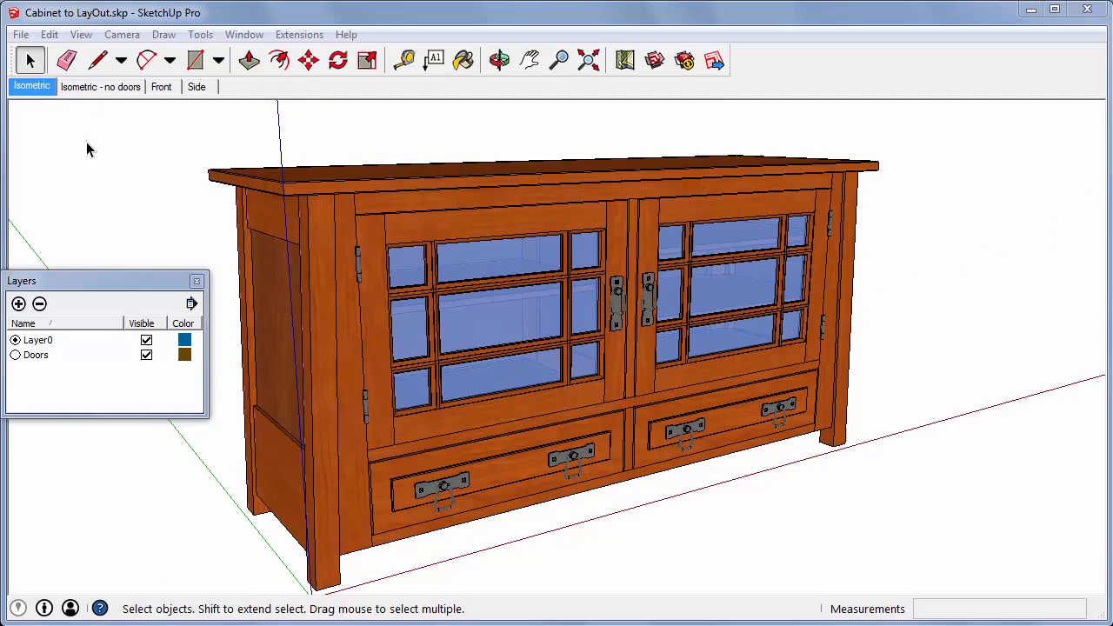
mouse_move(171, 125)
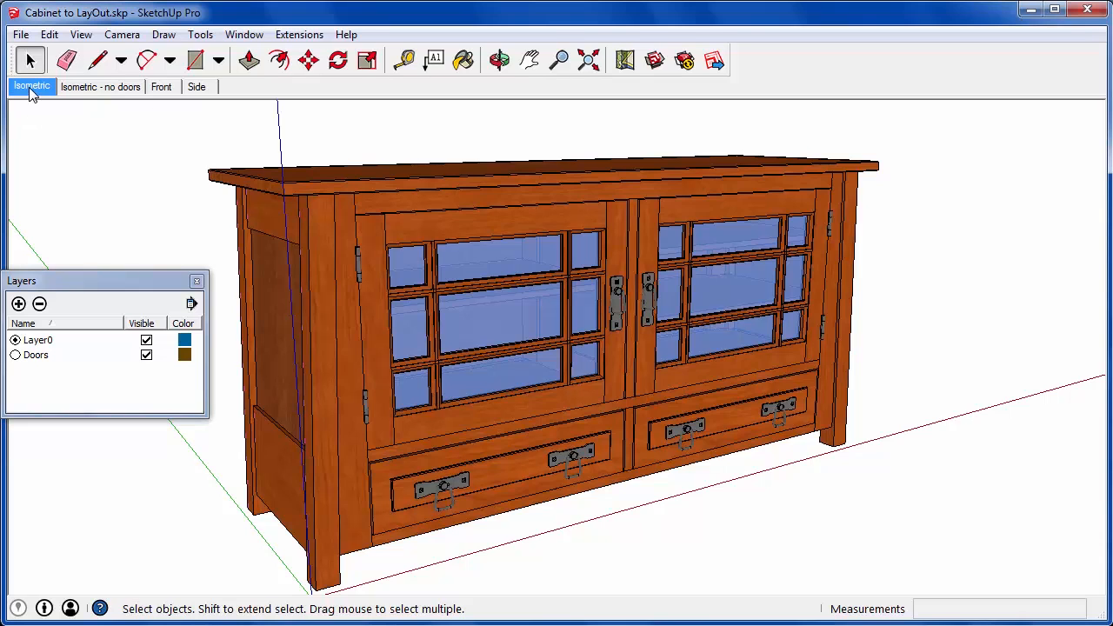
Flip through the Isometric - no doors, Front and Side scenes, ending on Side.
left_click(100, 86)
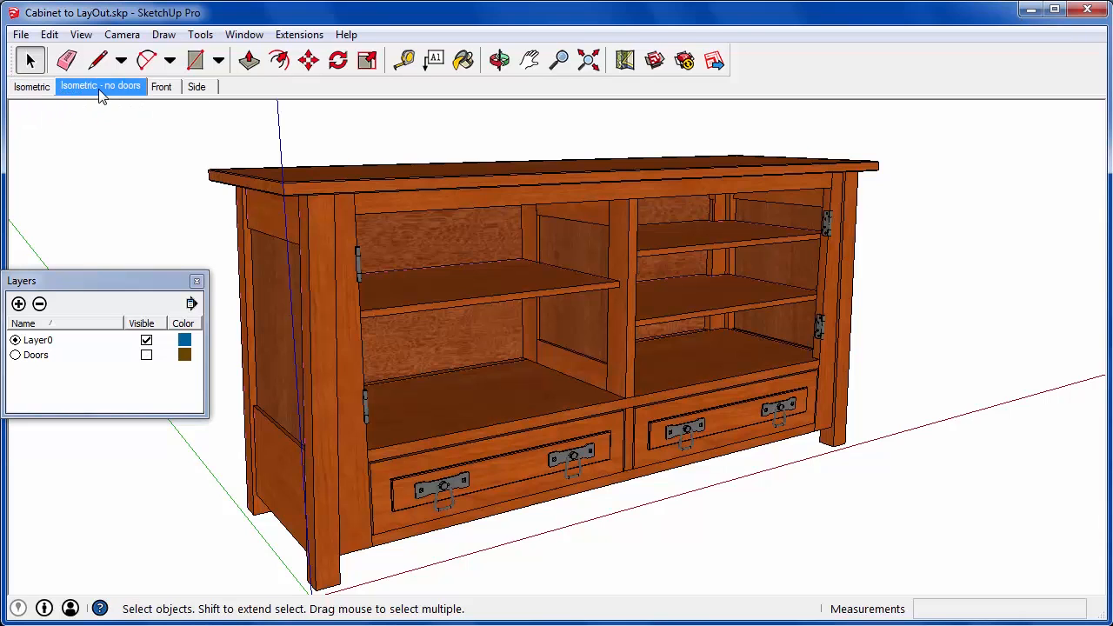
mouse_move(126, 392)
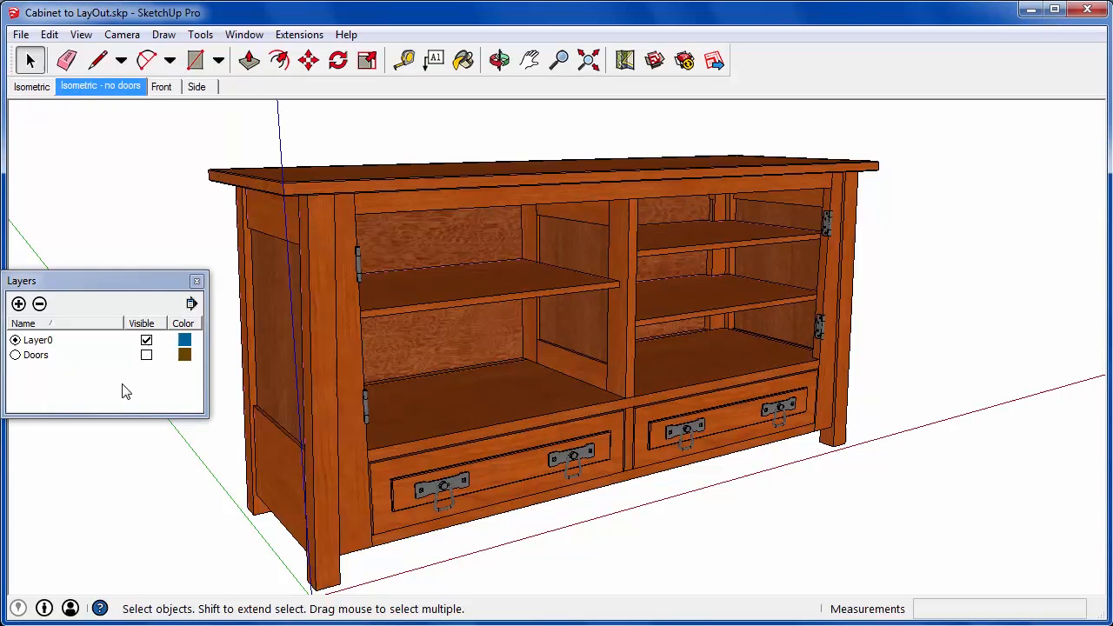
mouse_move(157, 383)
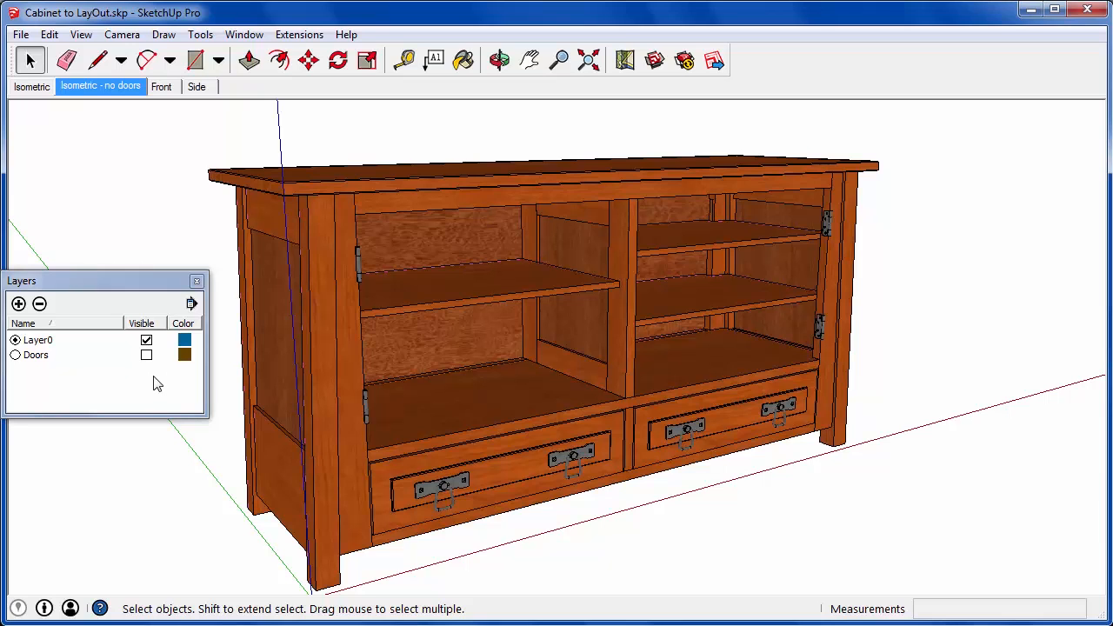
left_click(161, 86)
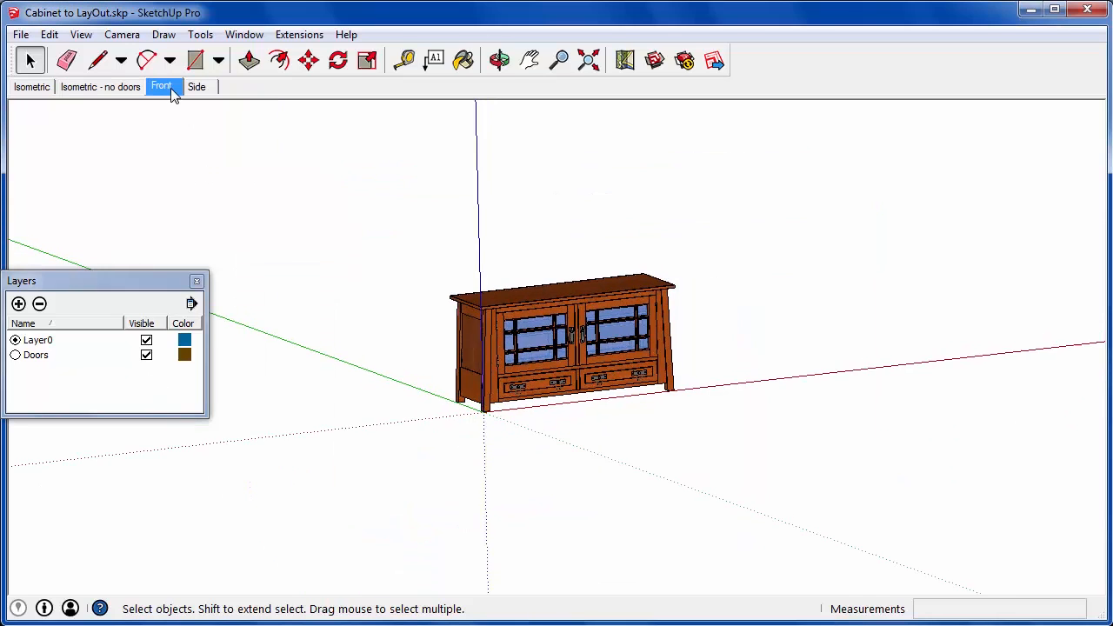
left_click(161, 86)
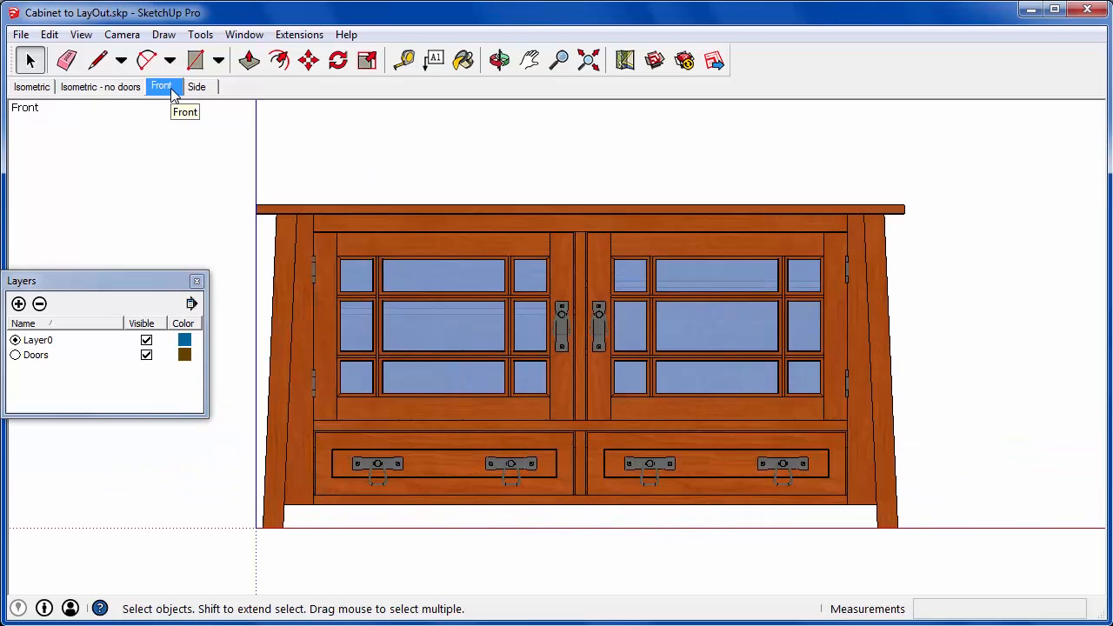
left_click(197, 86)
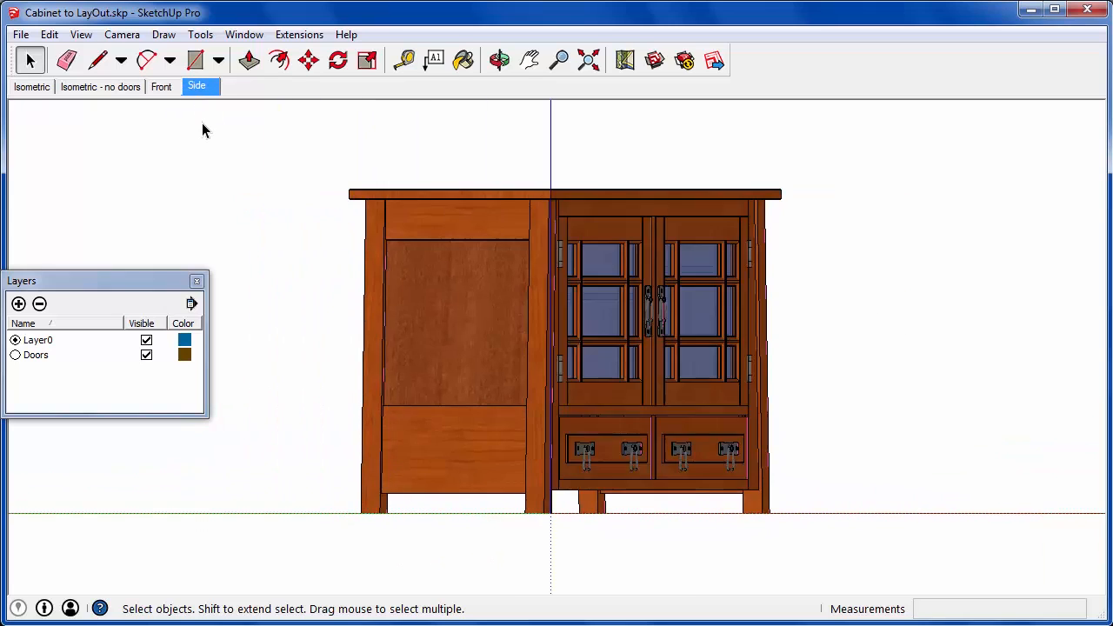
left_click(197, 86)
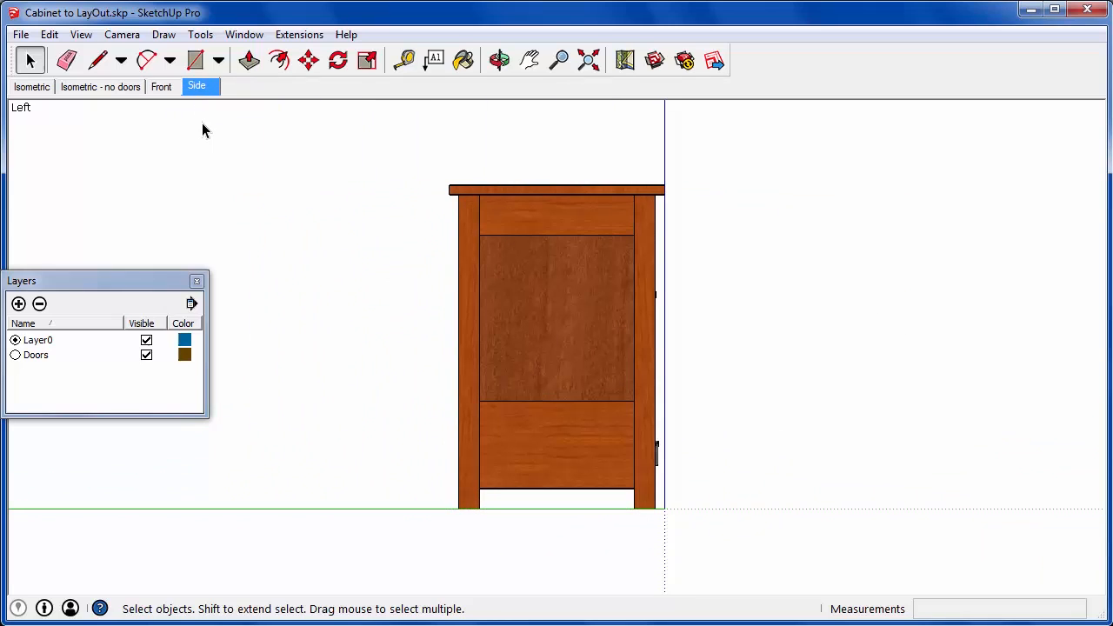
left_click(20, 34)
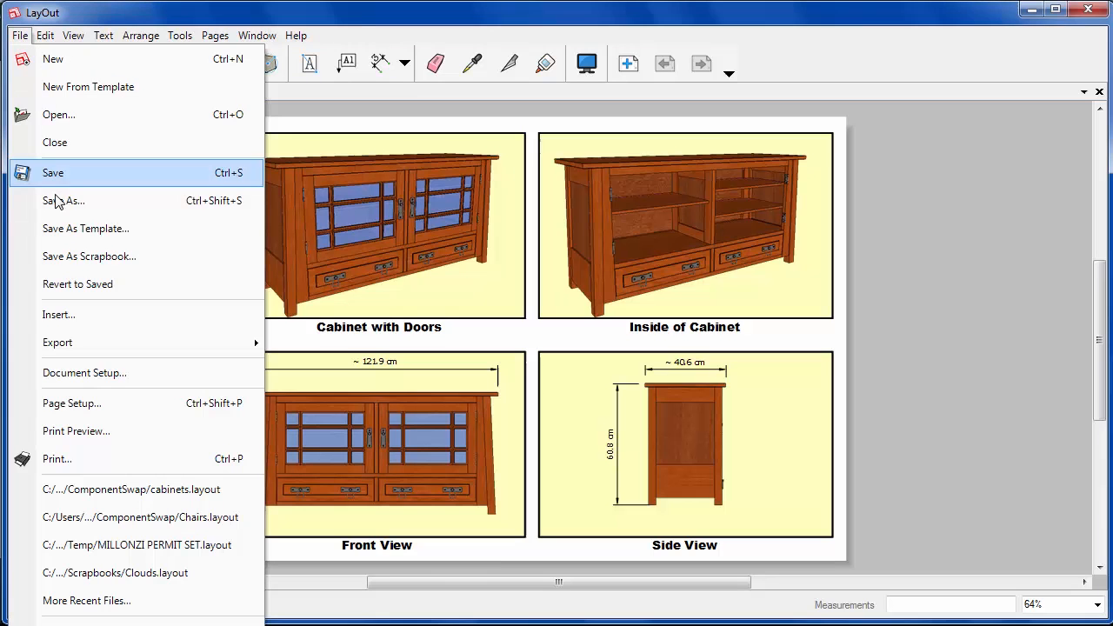
Save the four-viewport LayOut presentation as Cabinet1.
left_click(64, 201)
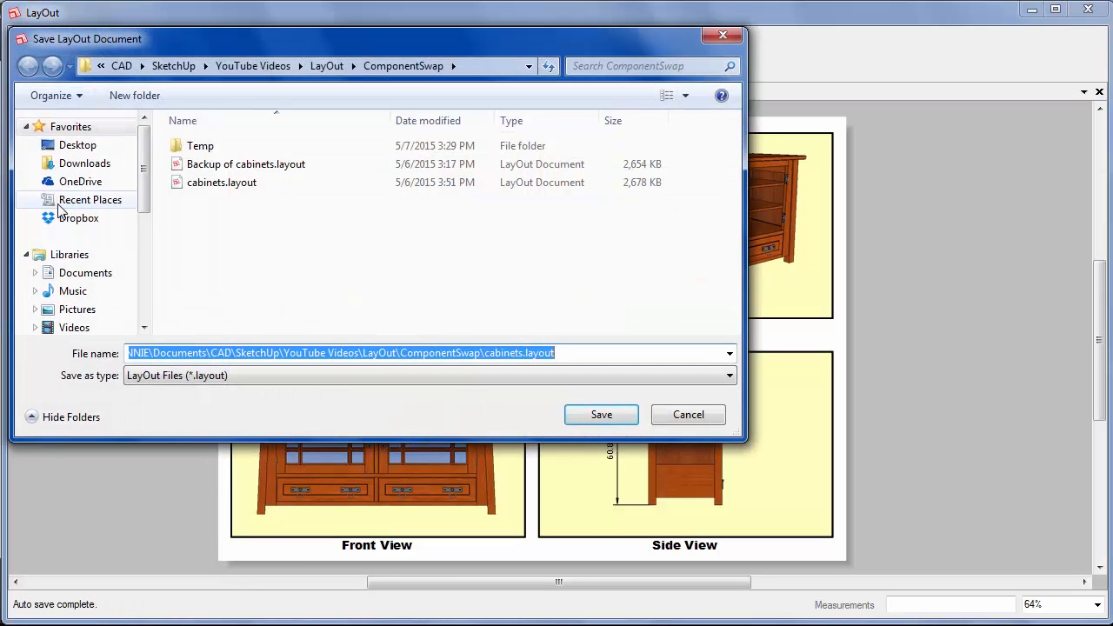
type("Cabinet1")
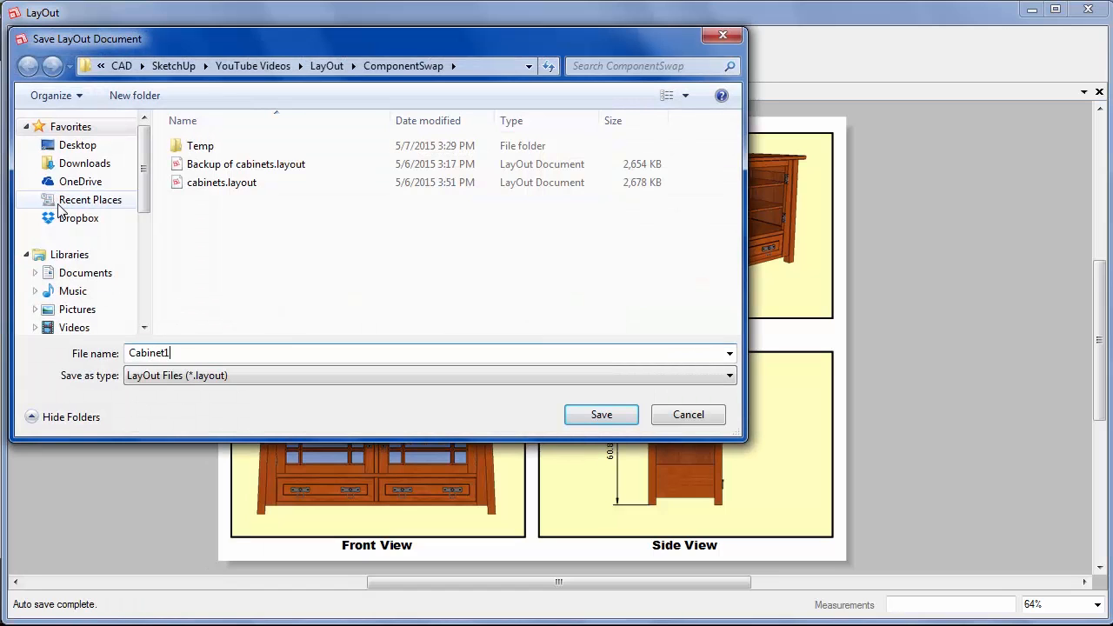
left_click(601, 413)
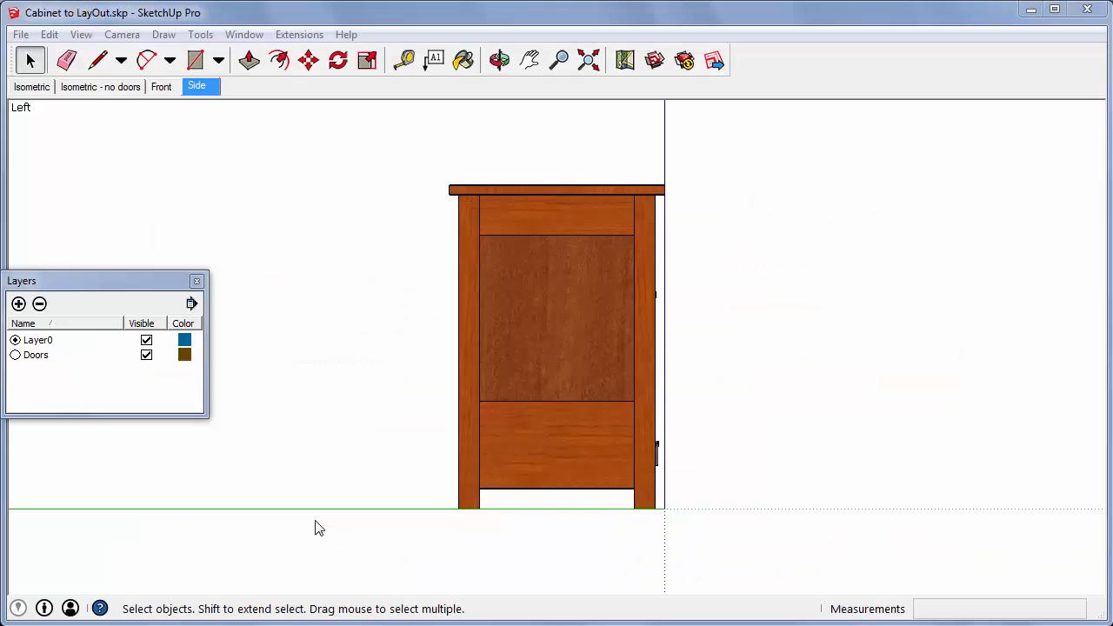
Reload the cabinet component from TV Cabinet 2.skp, replacing the glass-door cabinet.
left_click(32, 86)
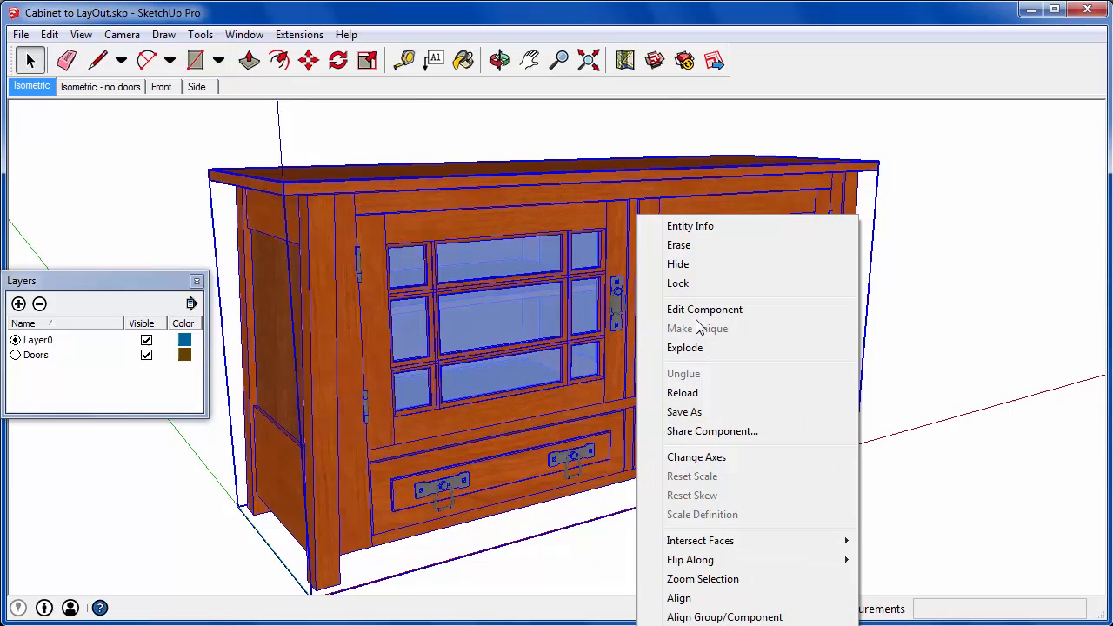
left_click(682, 392)
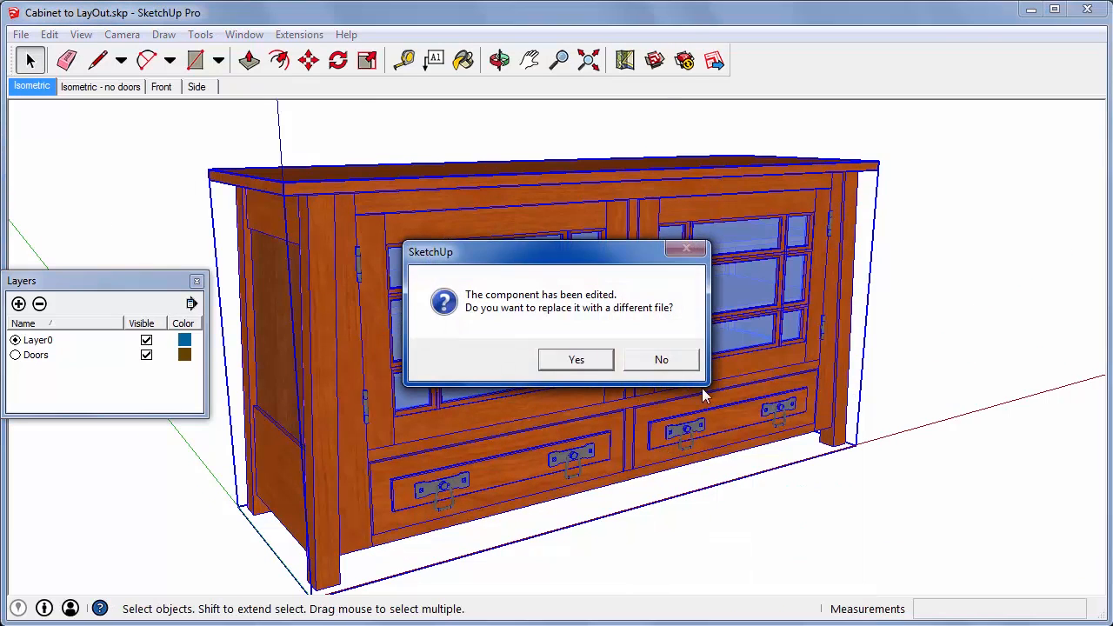
left_click(576, 359)
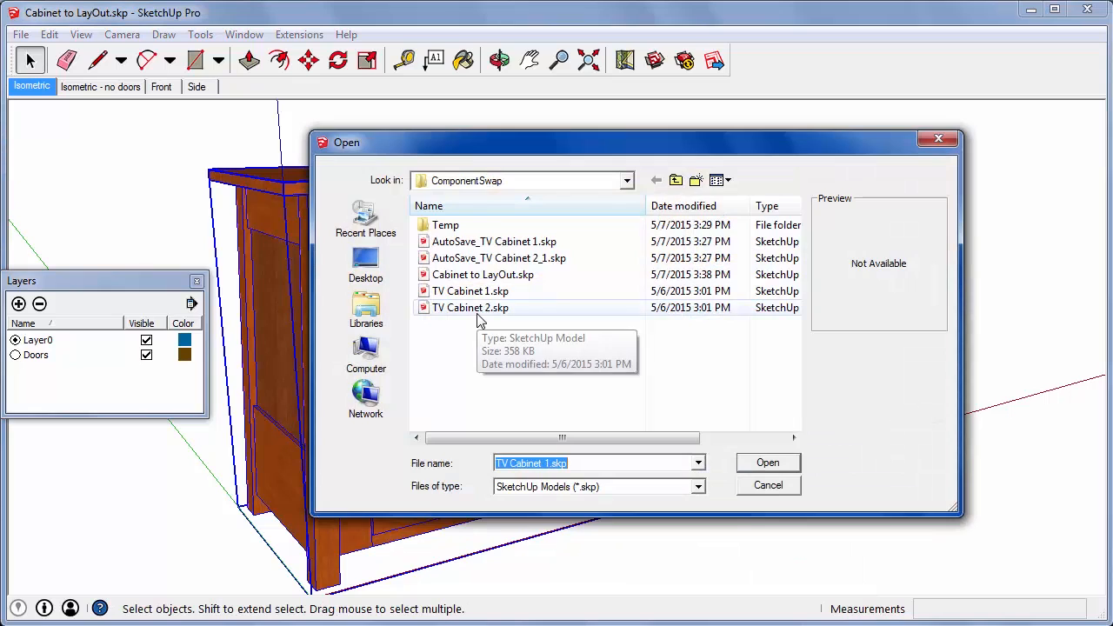
left_click(767, 461)
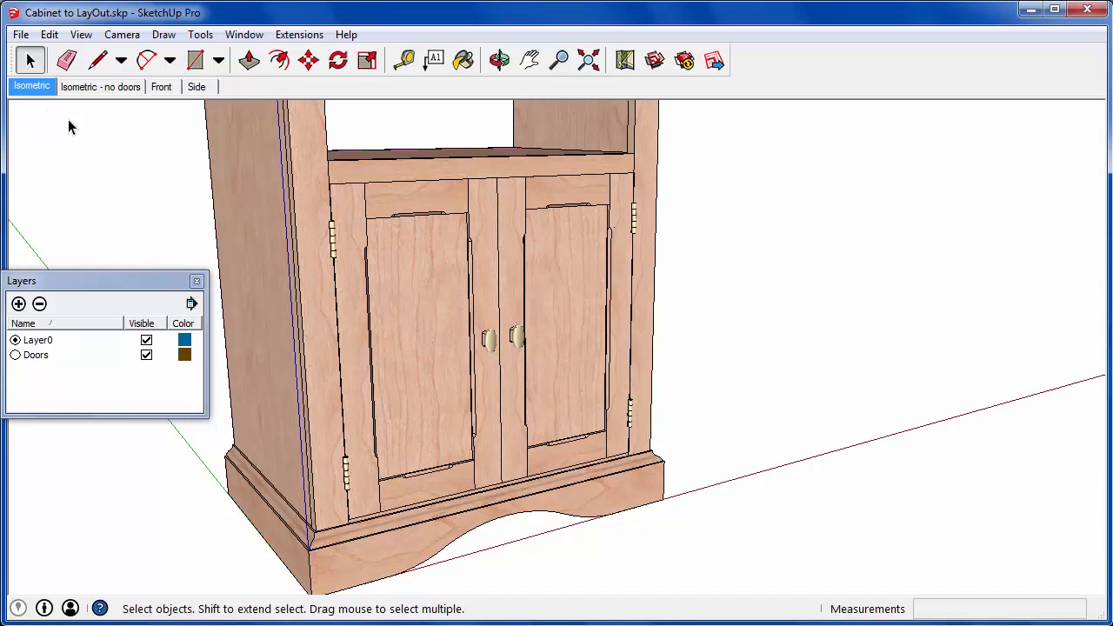
mouse_move(588, 60)
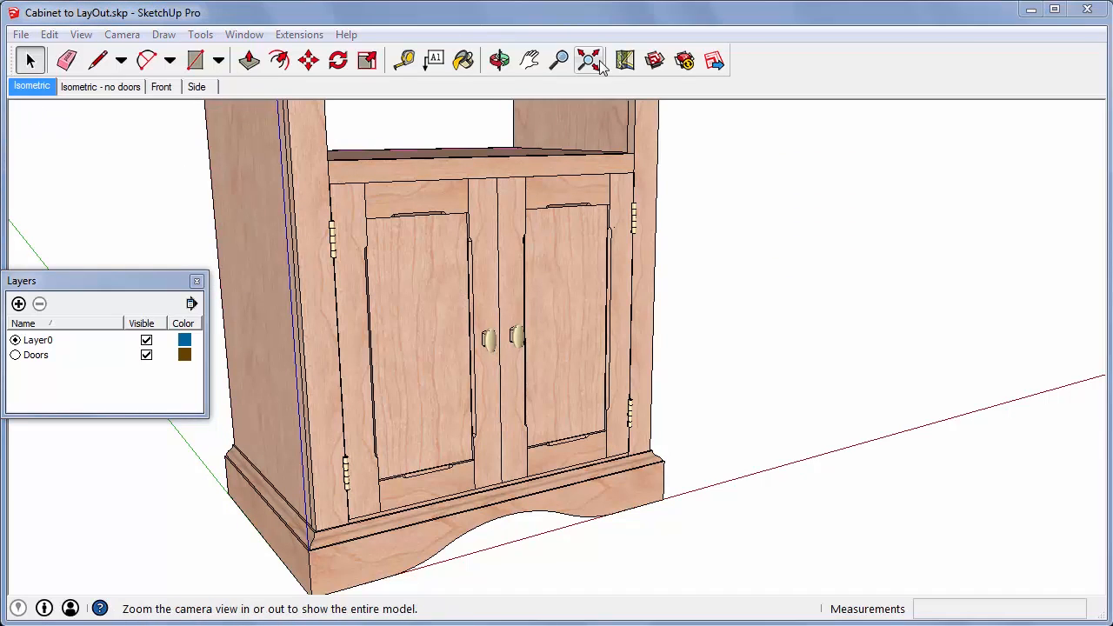
Zoom extents and update the Isometric, Isometric - no doors (Doors hidden) and Front scenes.
left_click(589, 60)
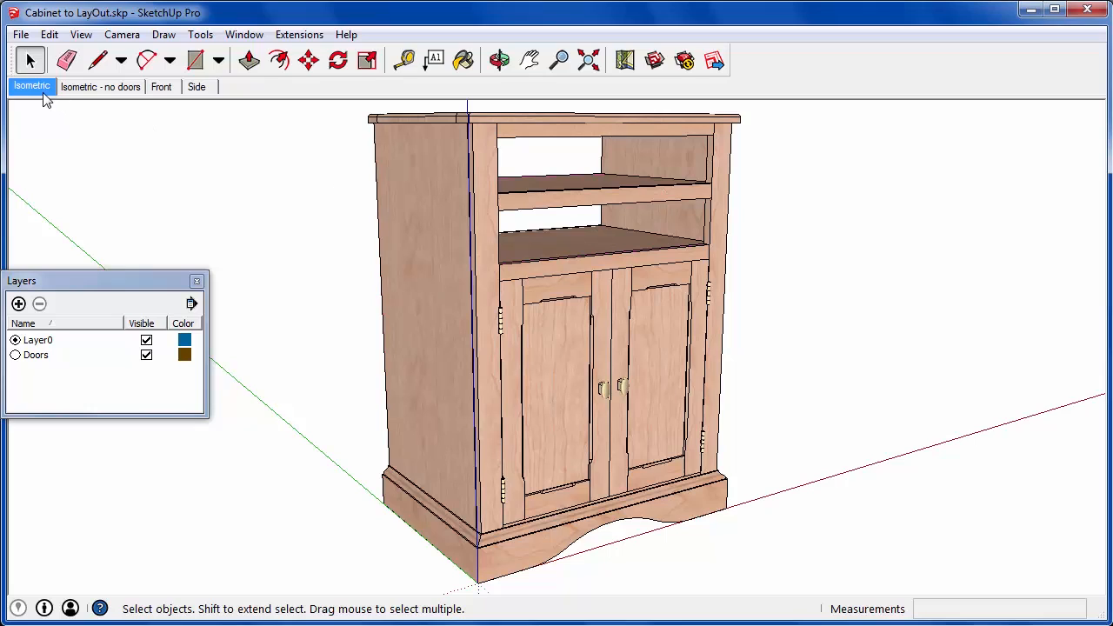
right_click(31, 86)
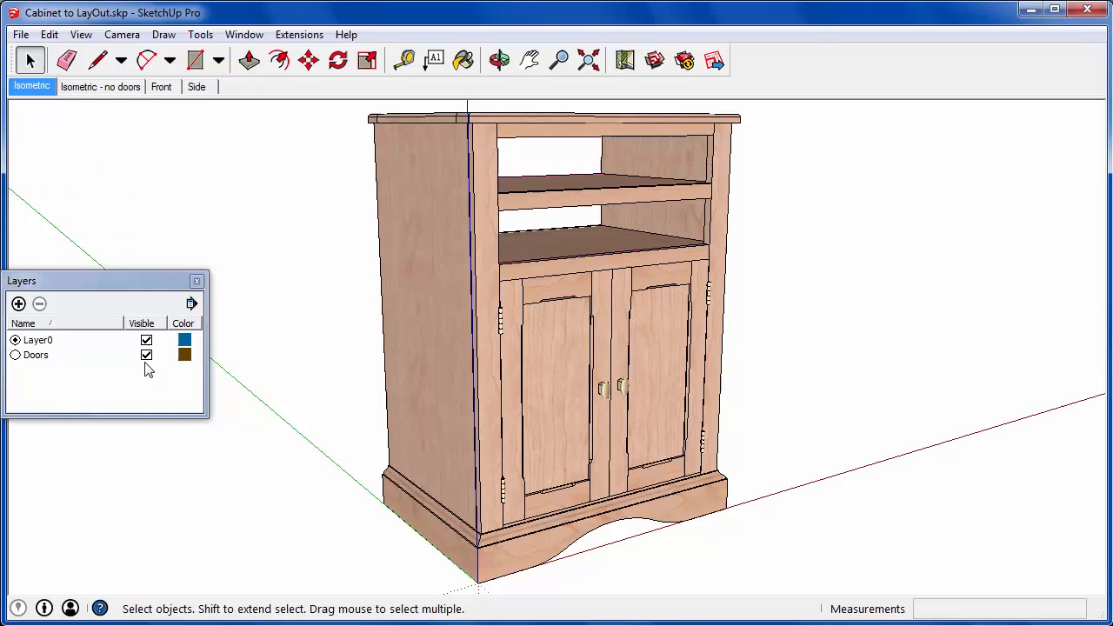
left_click(146, 355)
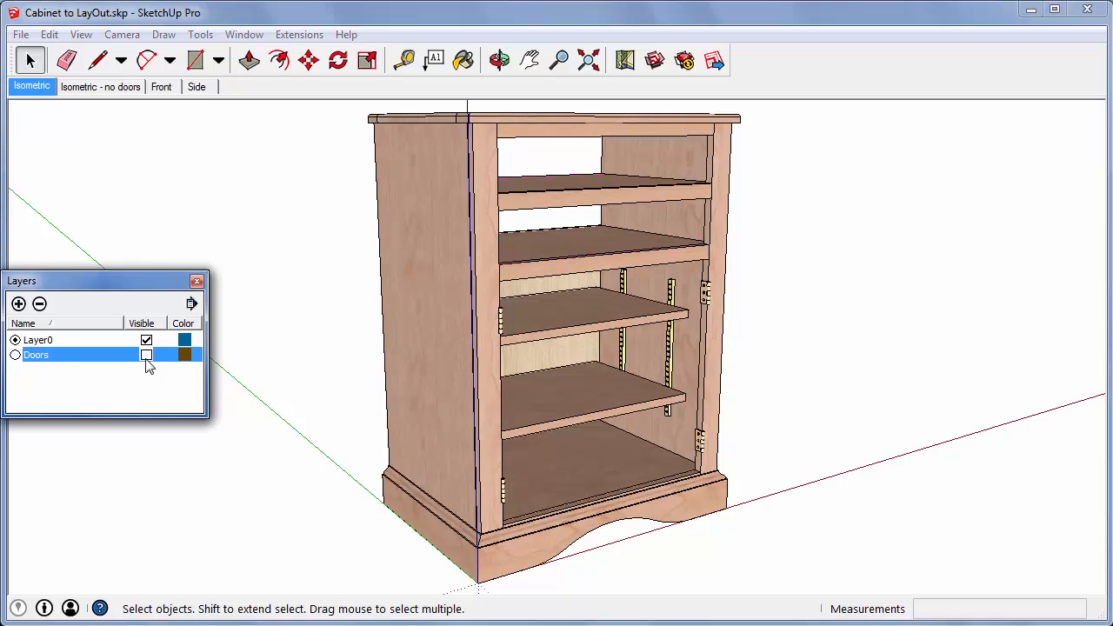
right_click(100, 86)
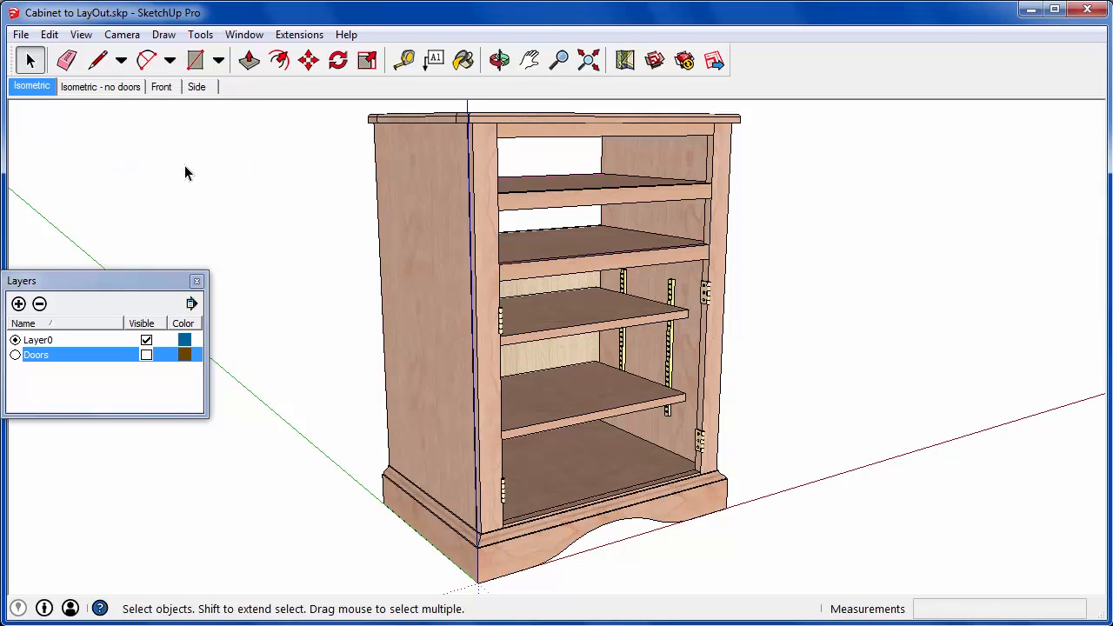
left_click(161, 86)
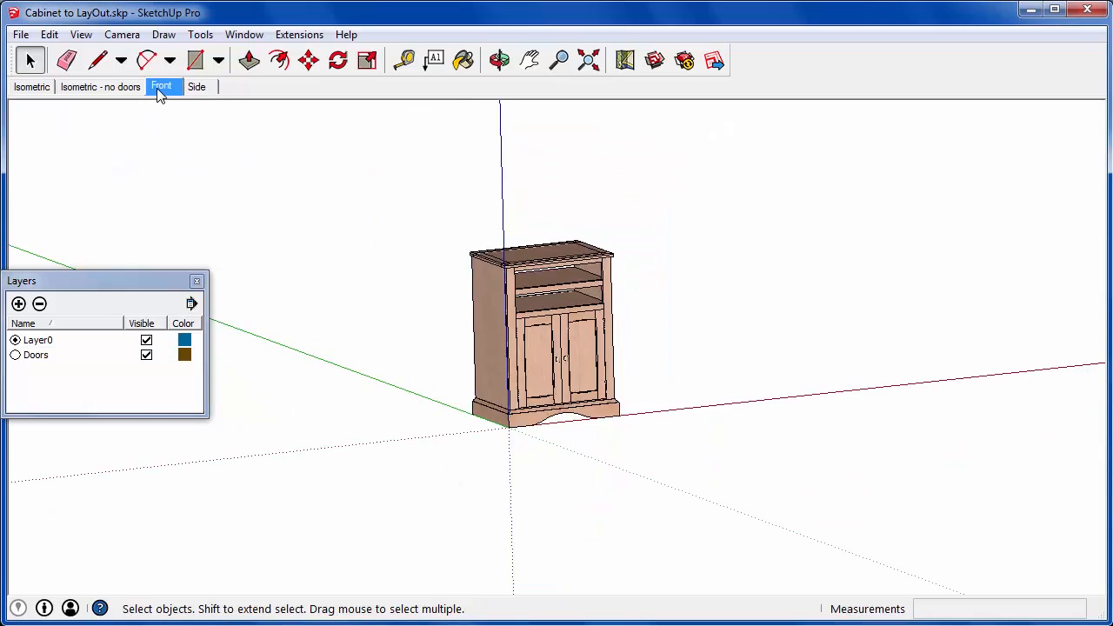
left_click(161, 86)
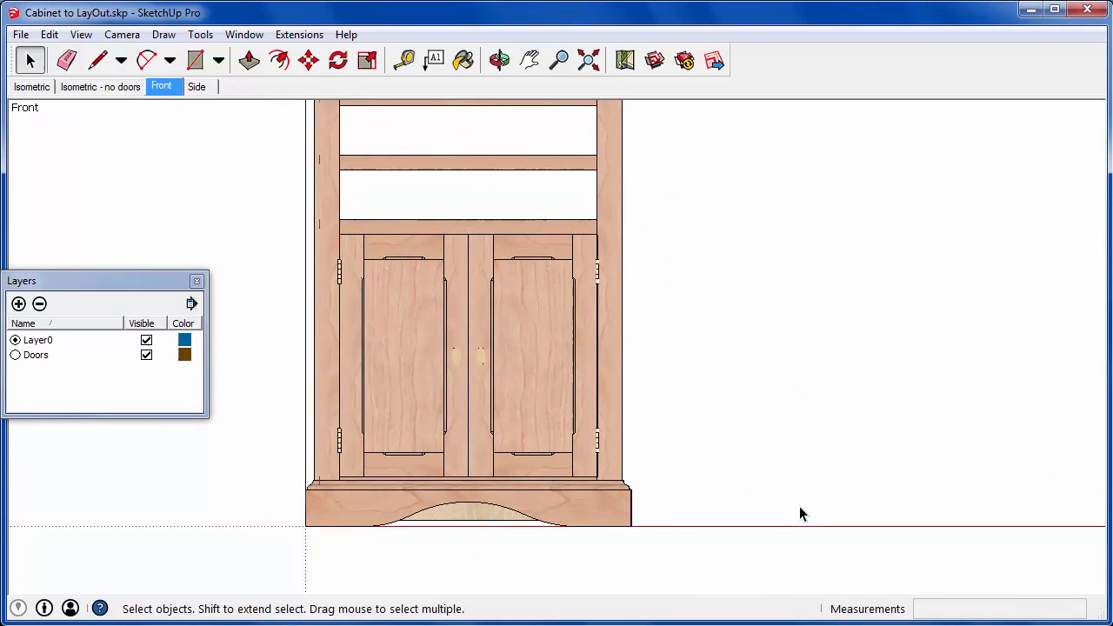
right_click(160, 86)
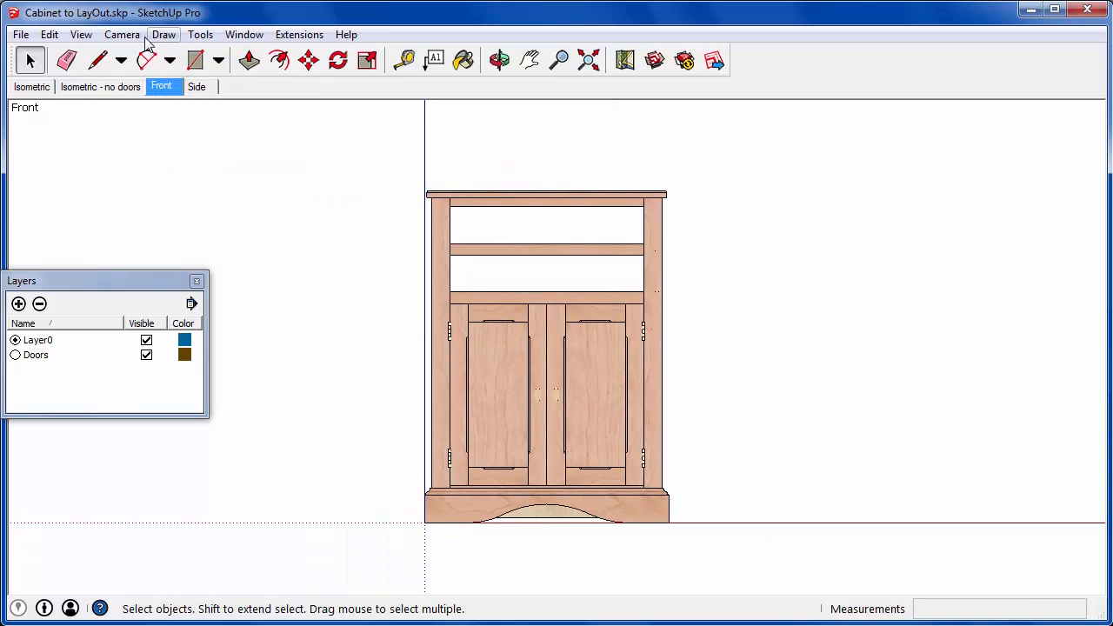
Update the Side scene to the Left standard view and check the scenes.
left_click(122, 34)
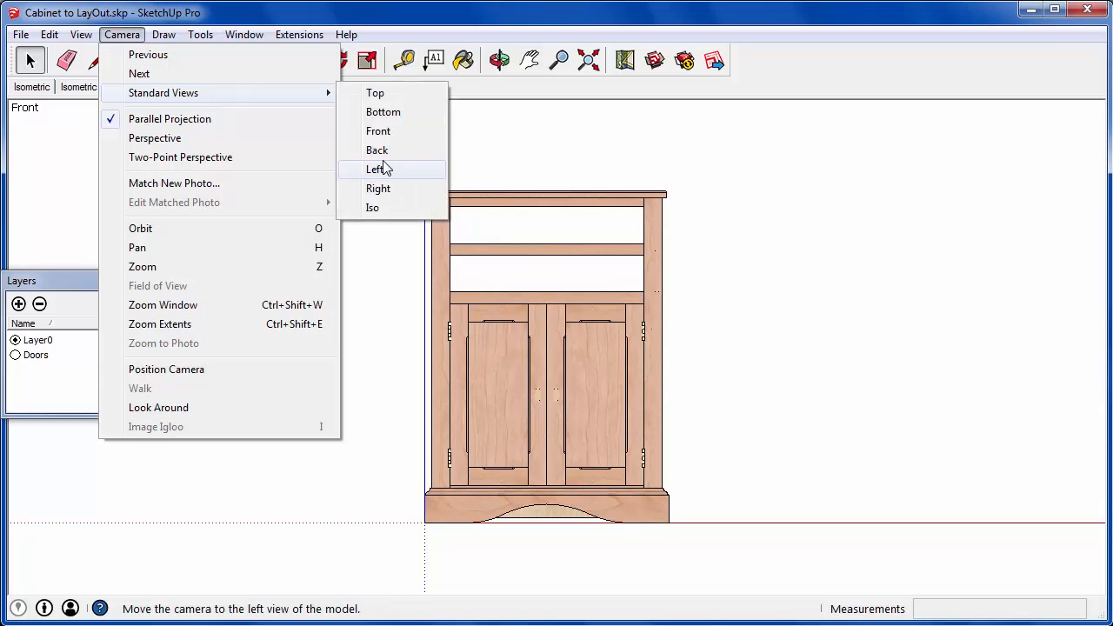
left_click(376, 168)
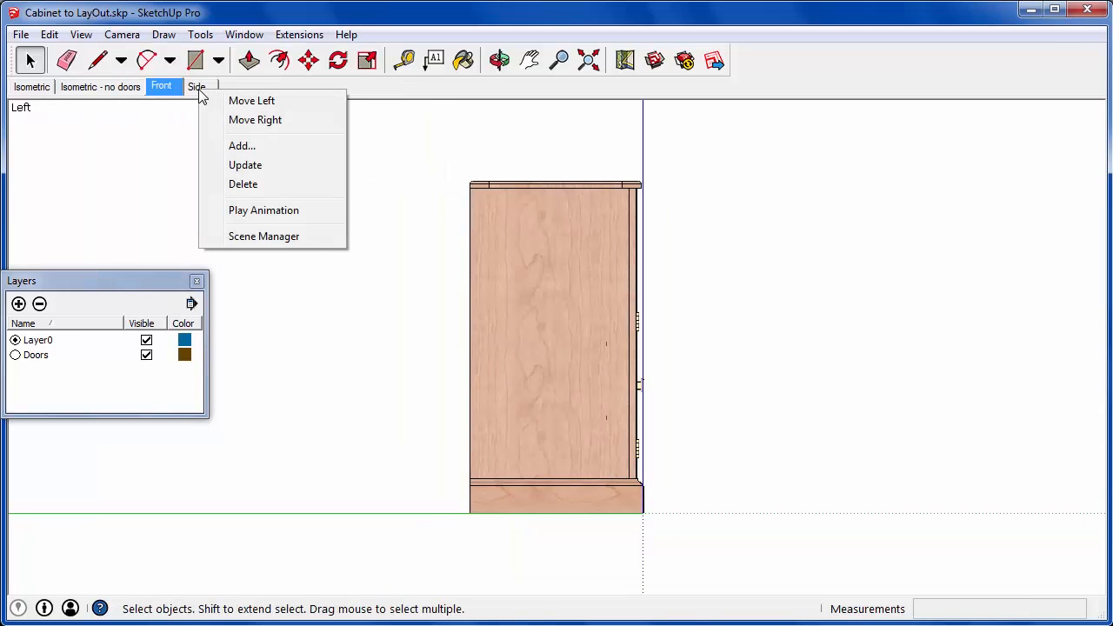
left_click(310, 176)
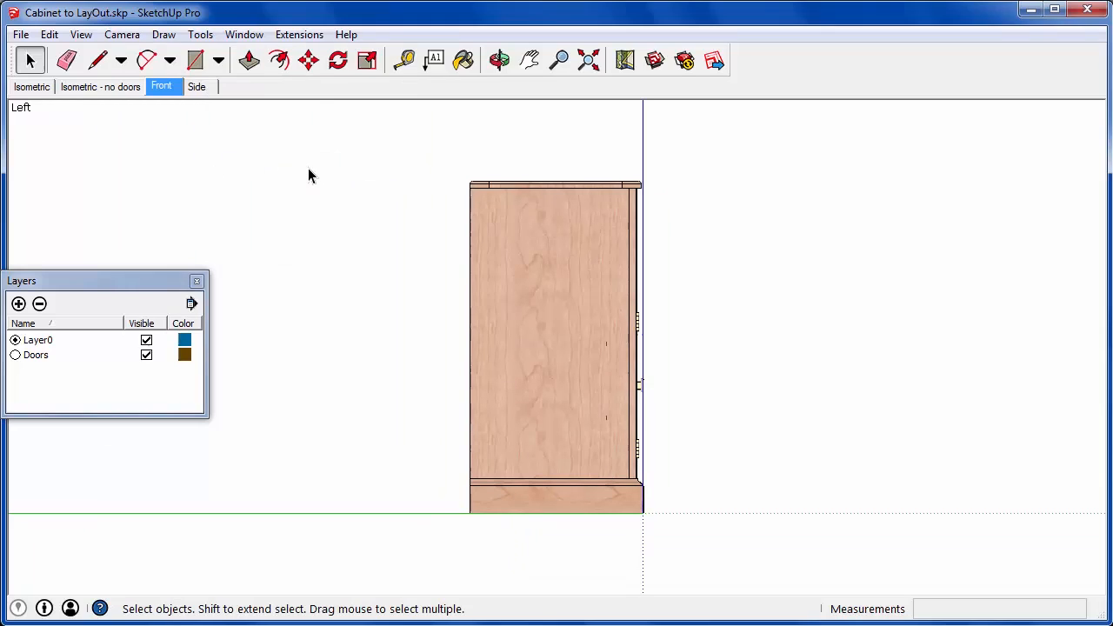
left_click(31, 86)
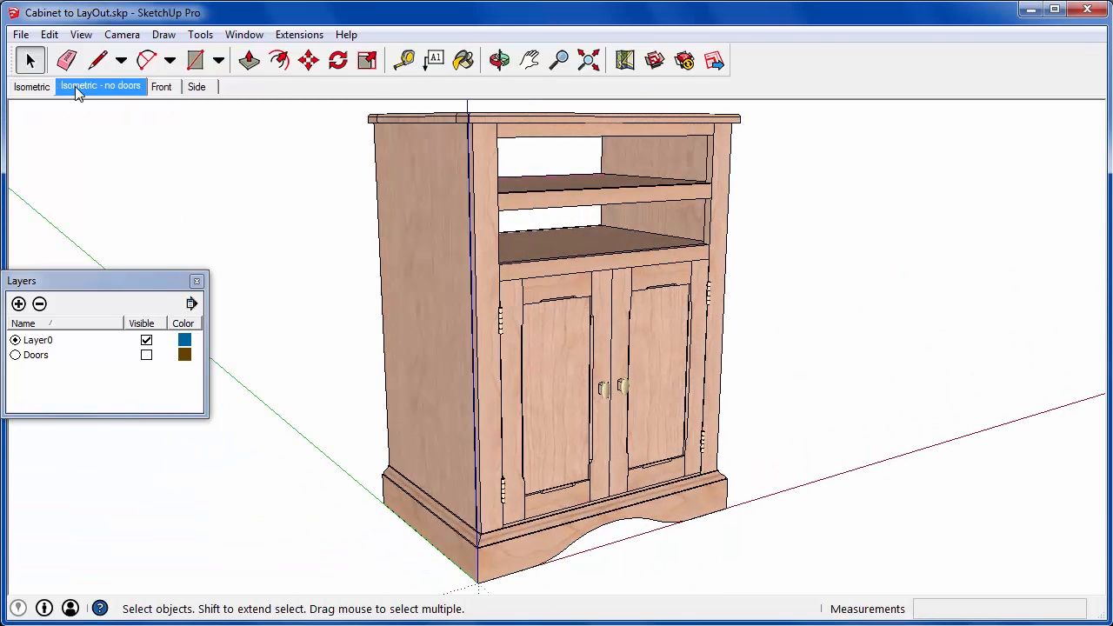
left_click(161, 86)
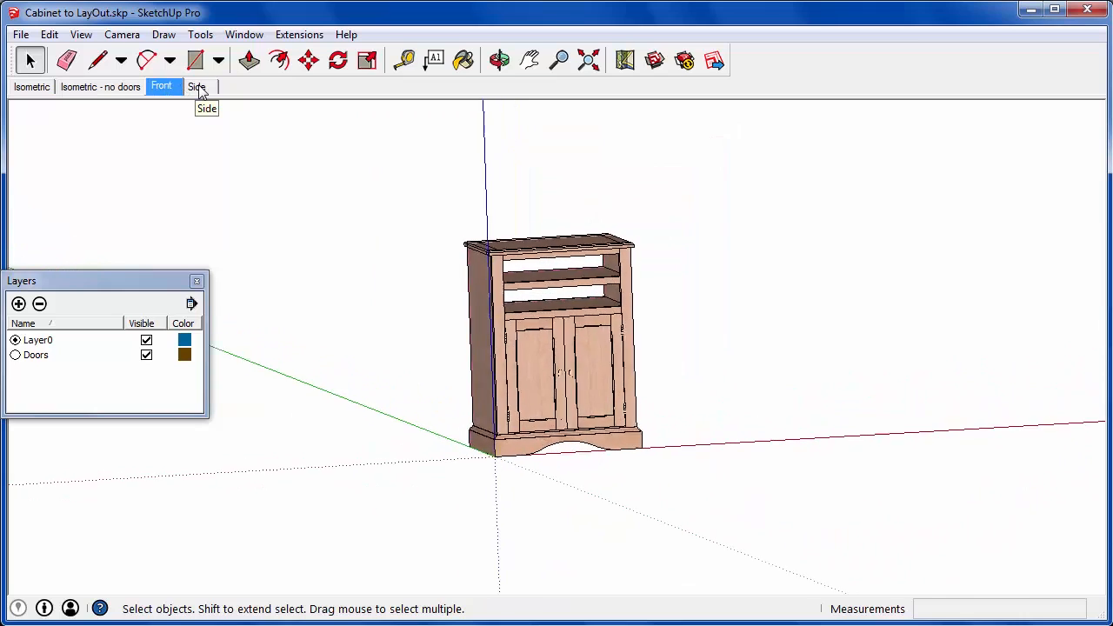
left_click(196, 86)
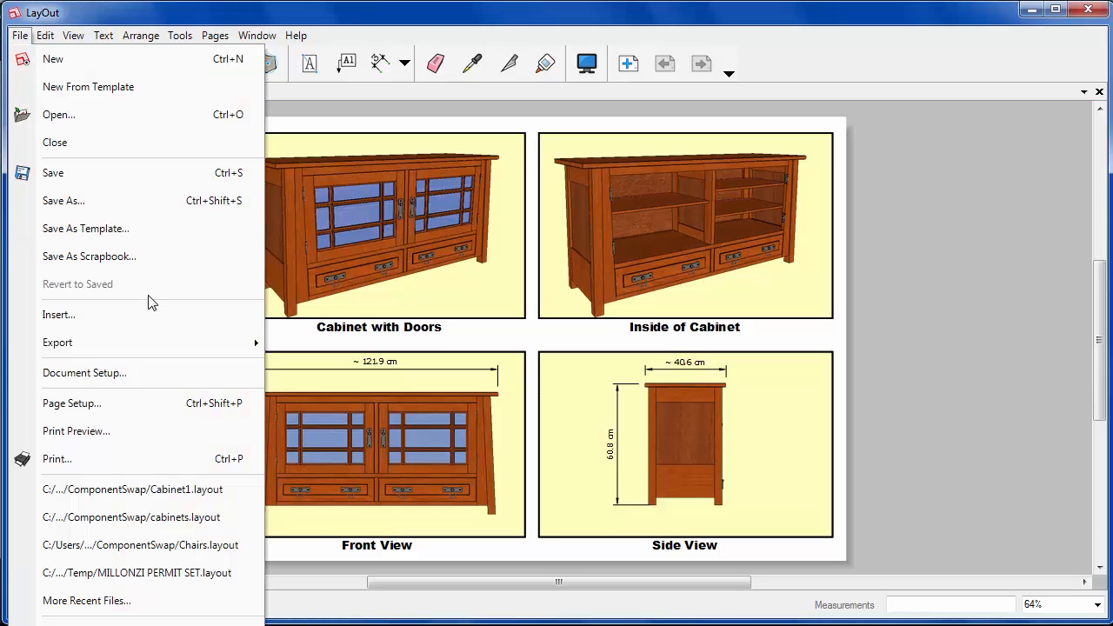
Update the out-of-date Cabinet to LayOut model reference in Document Setup.
left_click(85, 372)
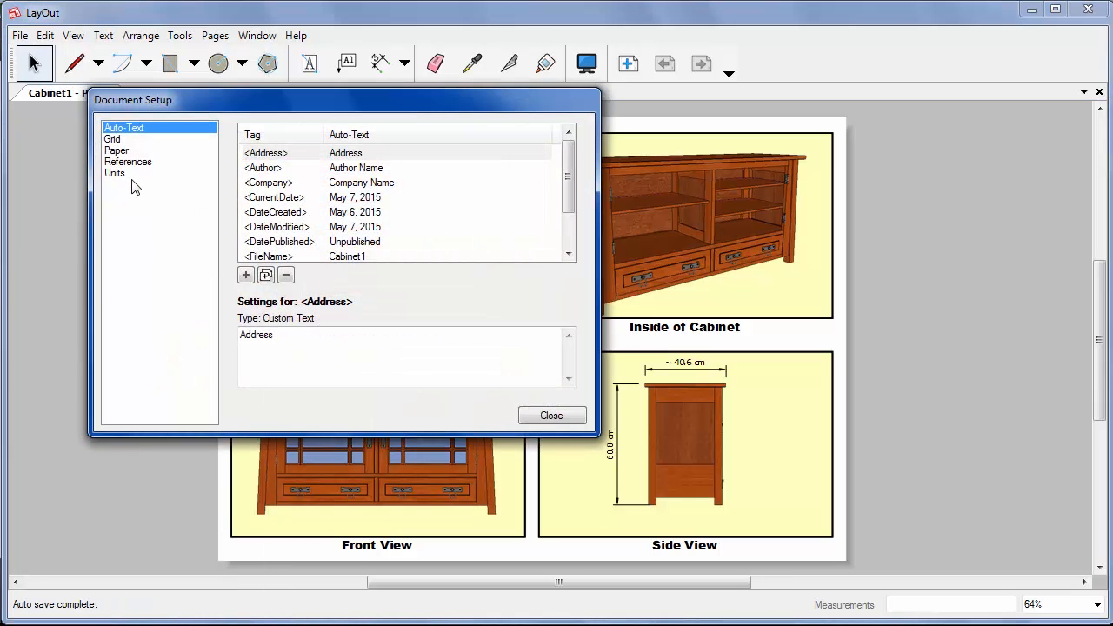
left_click(128, 161)
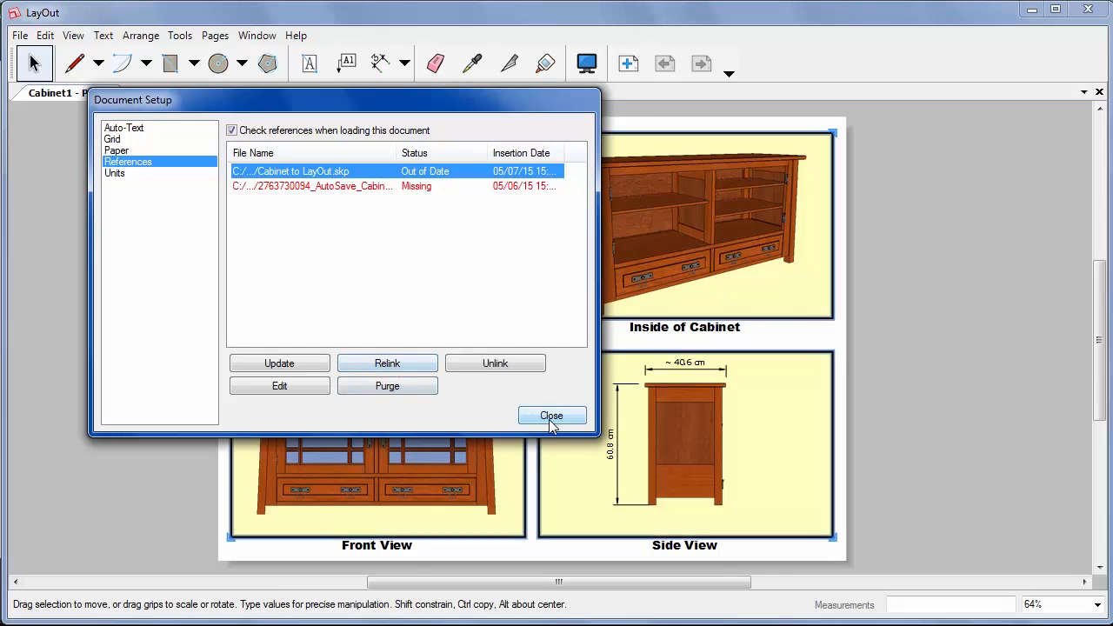
left_click(551, 415)
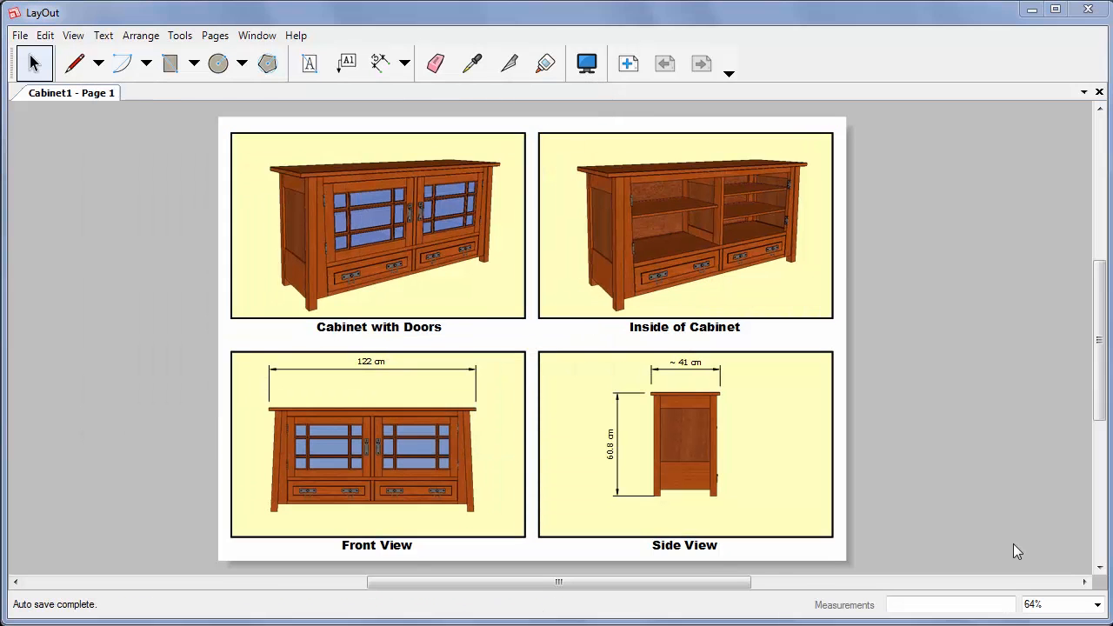
Refit the Front View width dimension to the new cabinet so it reads 66 cm.
right_click(378, 226)
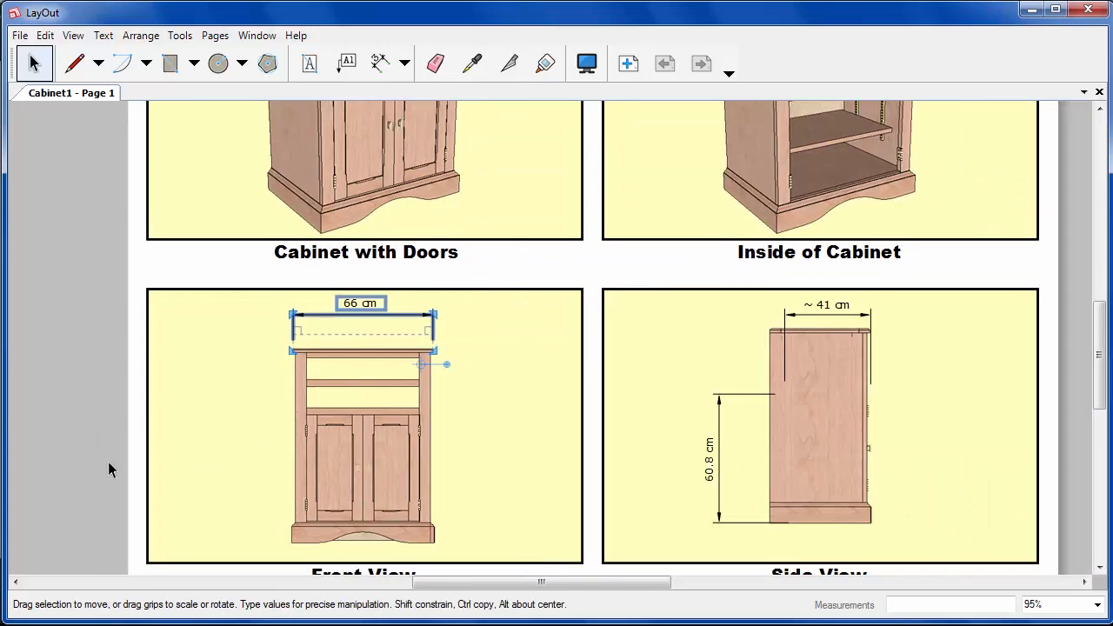
scroll("down", 3)
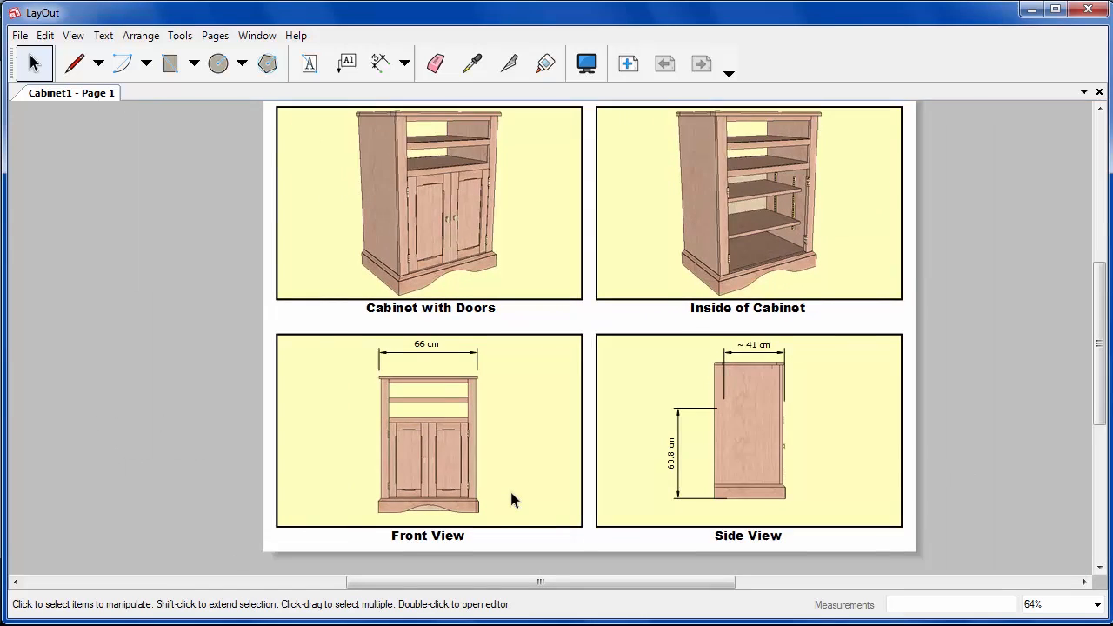